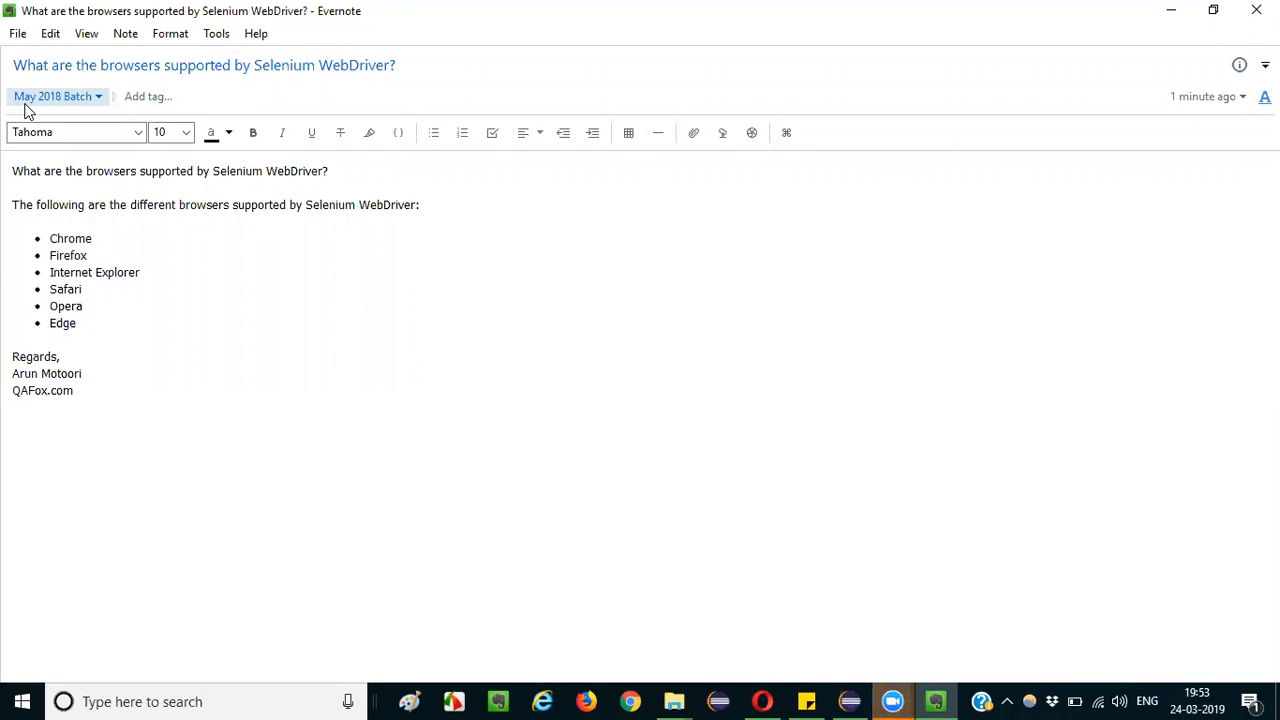
Make the question line at the top of the note body bold.
double_click(316, 64)
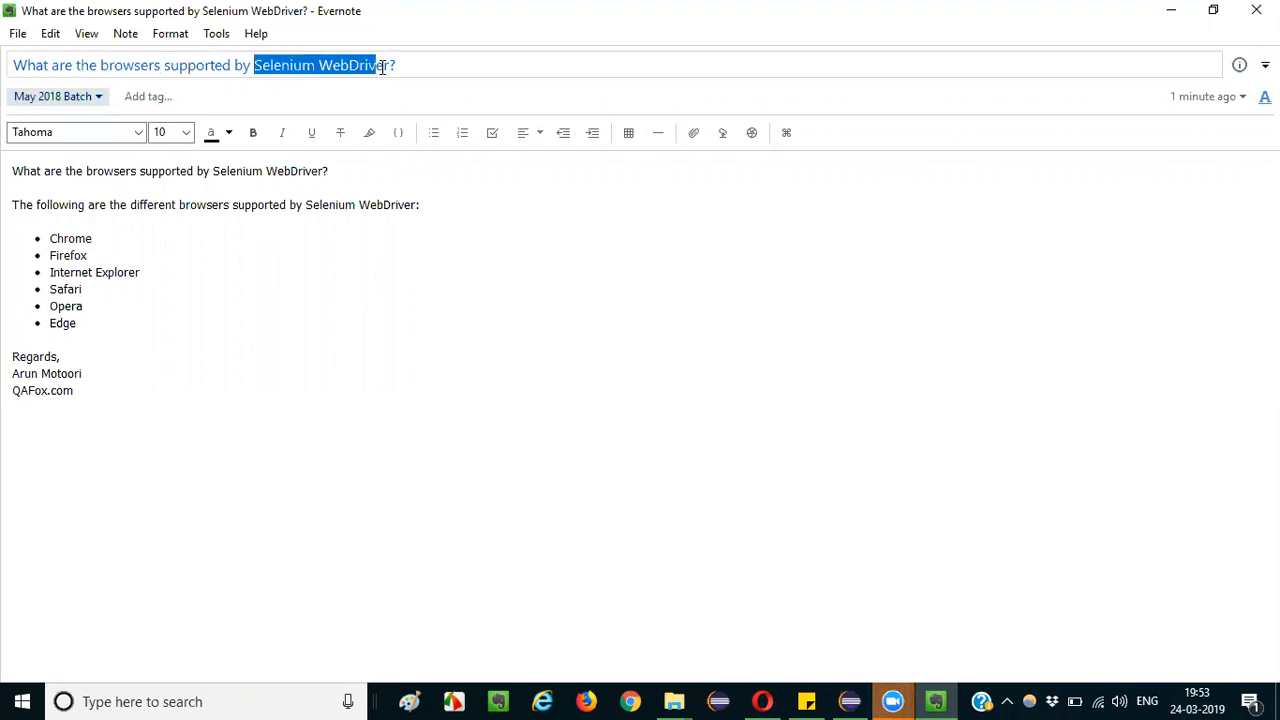
left_click(168, 172)
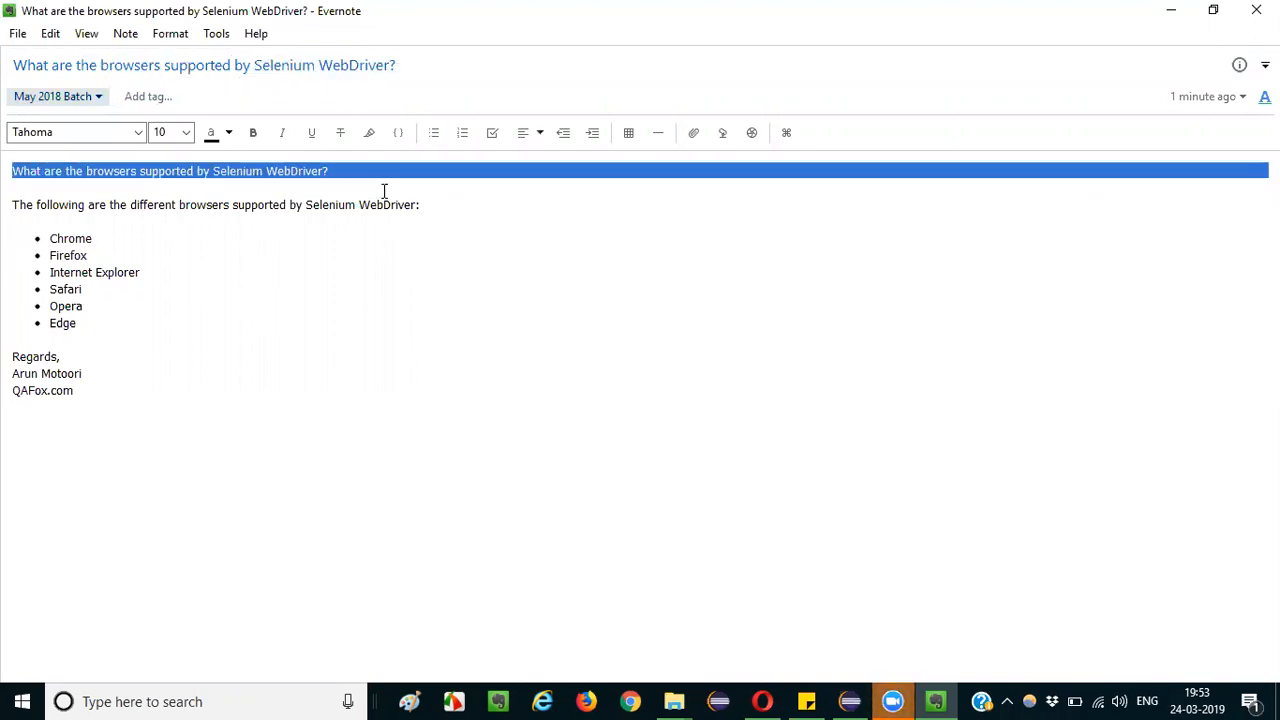
left_click(252, 132)
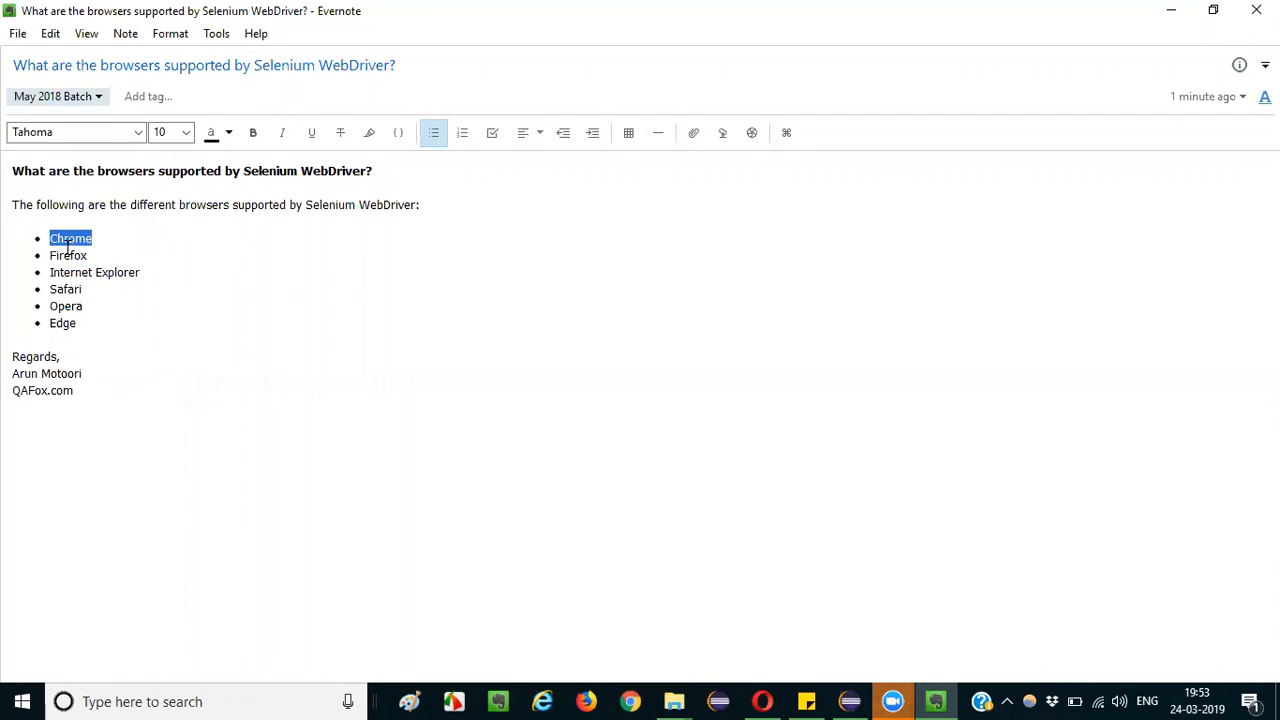
mouse_move(98, 238)
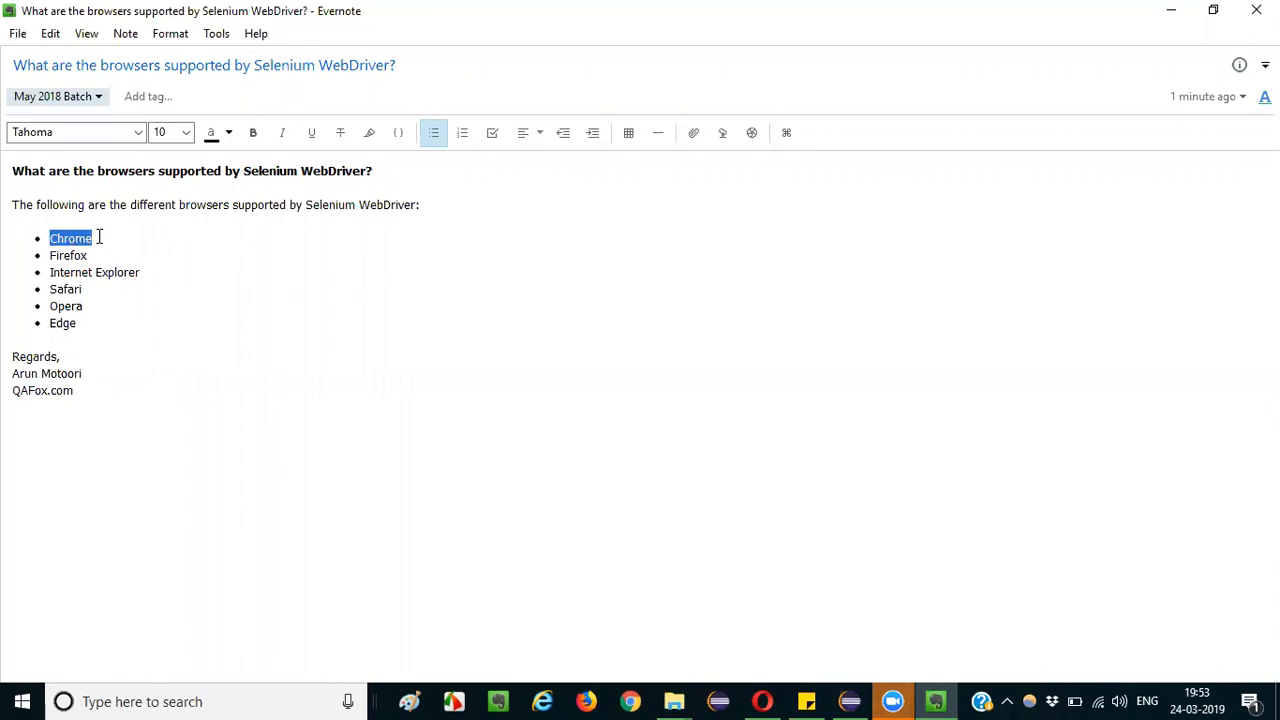
double_click(68, 256)
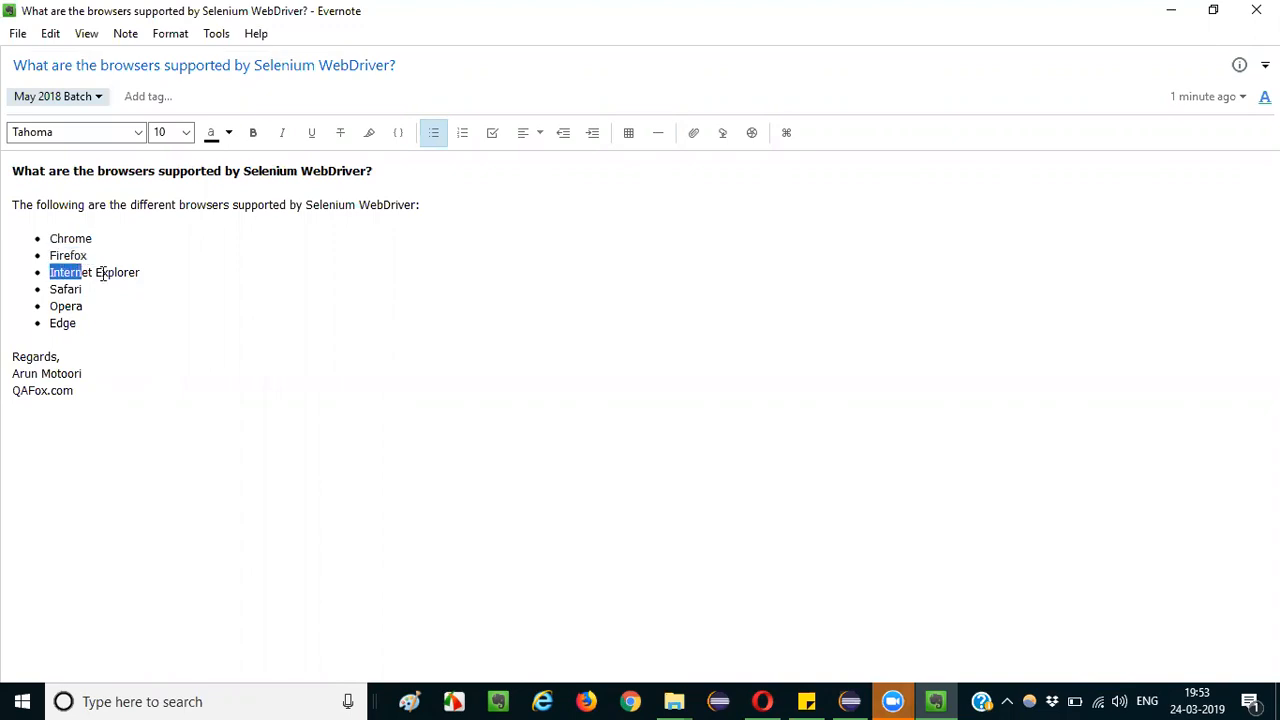
double_click(94, 272)
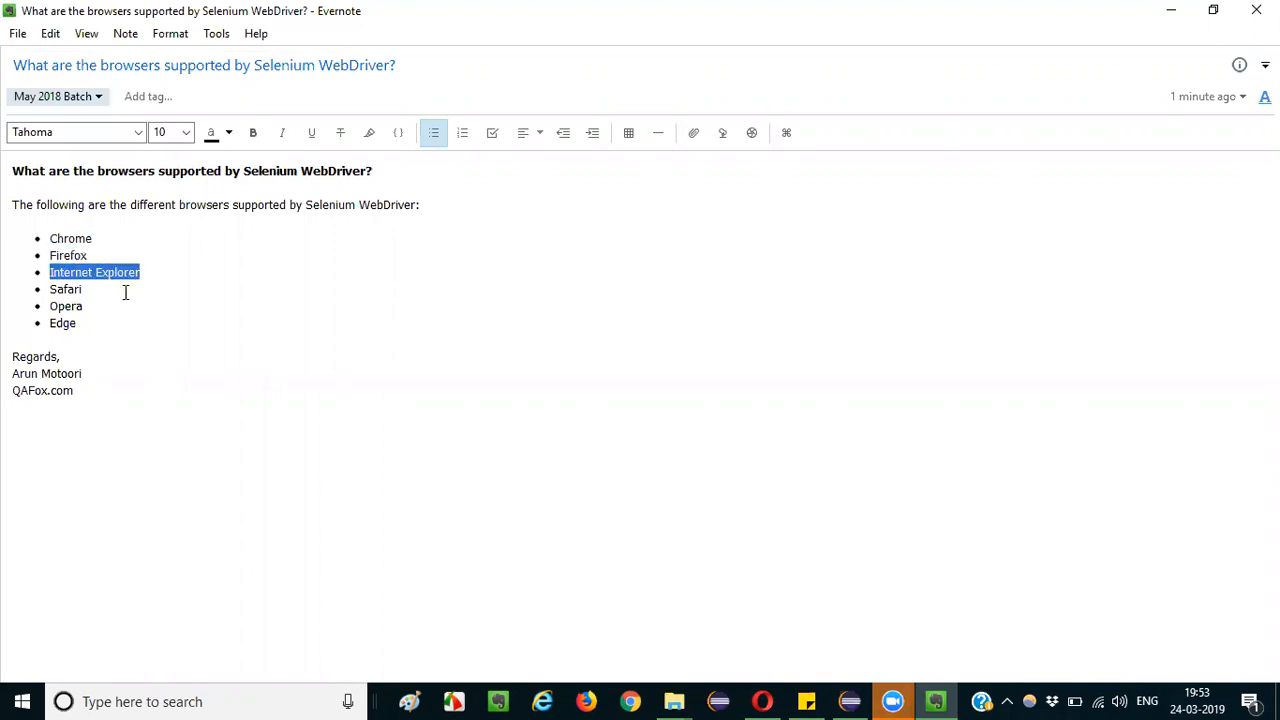
double_click(64, 288)
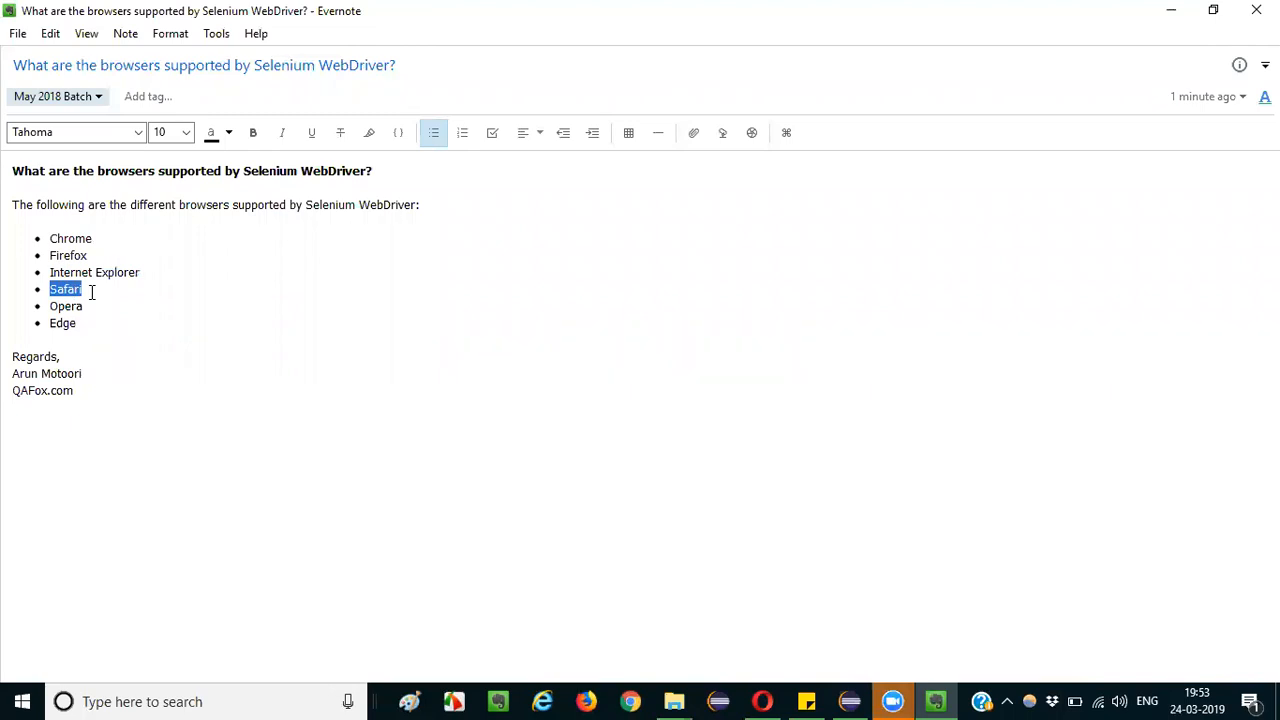
double_click(64, 306)
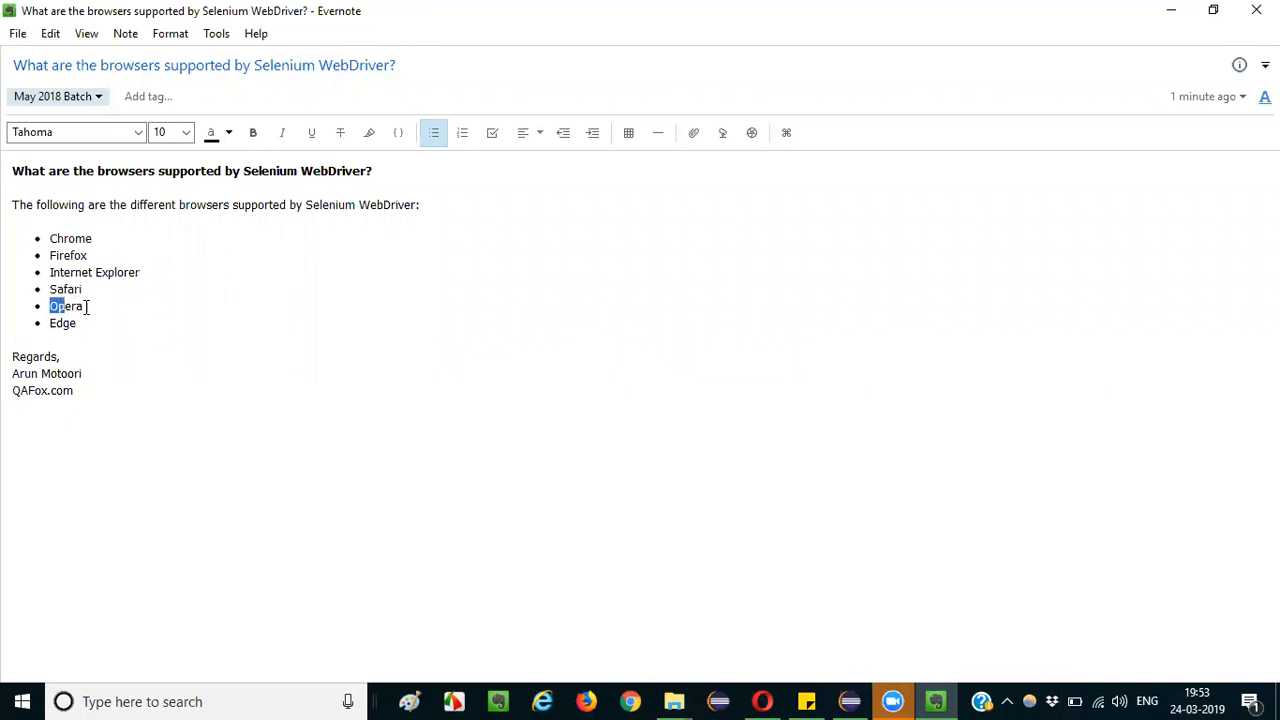
double_click(62, 324)
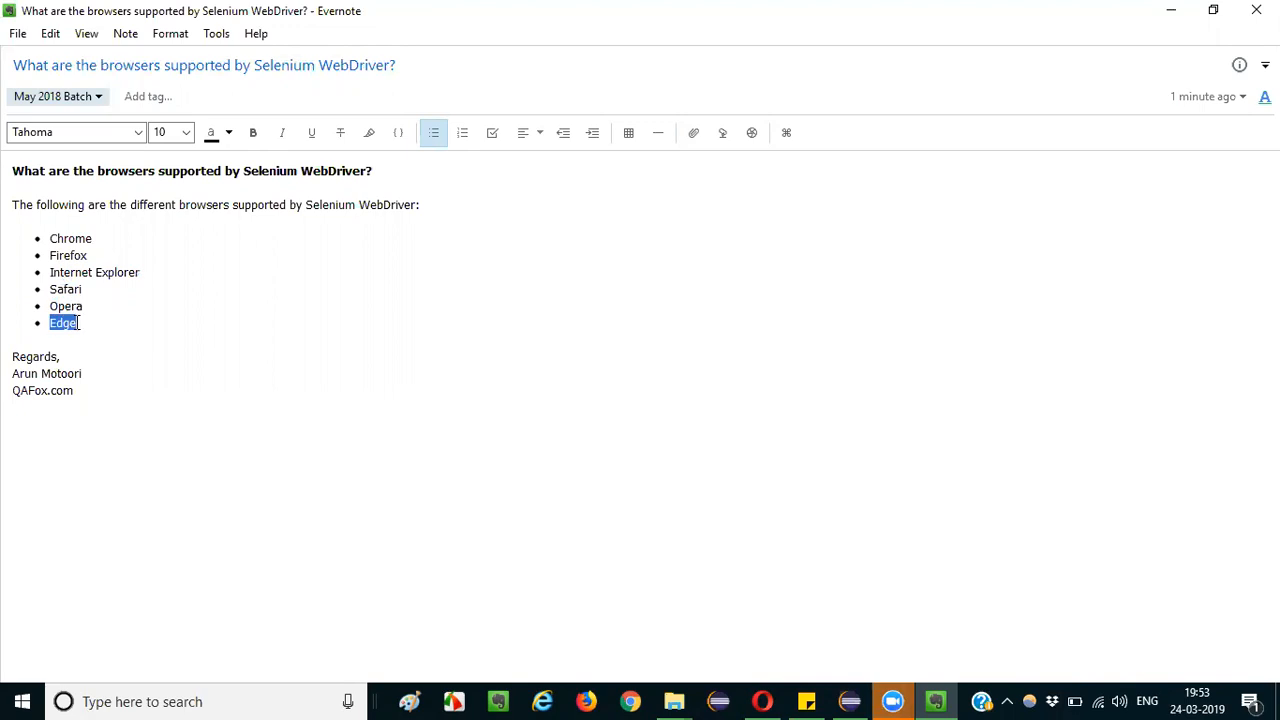
left_click(160, 266)
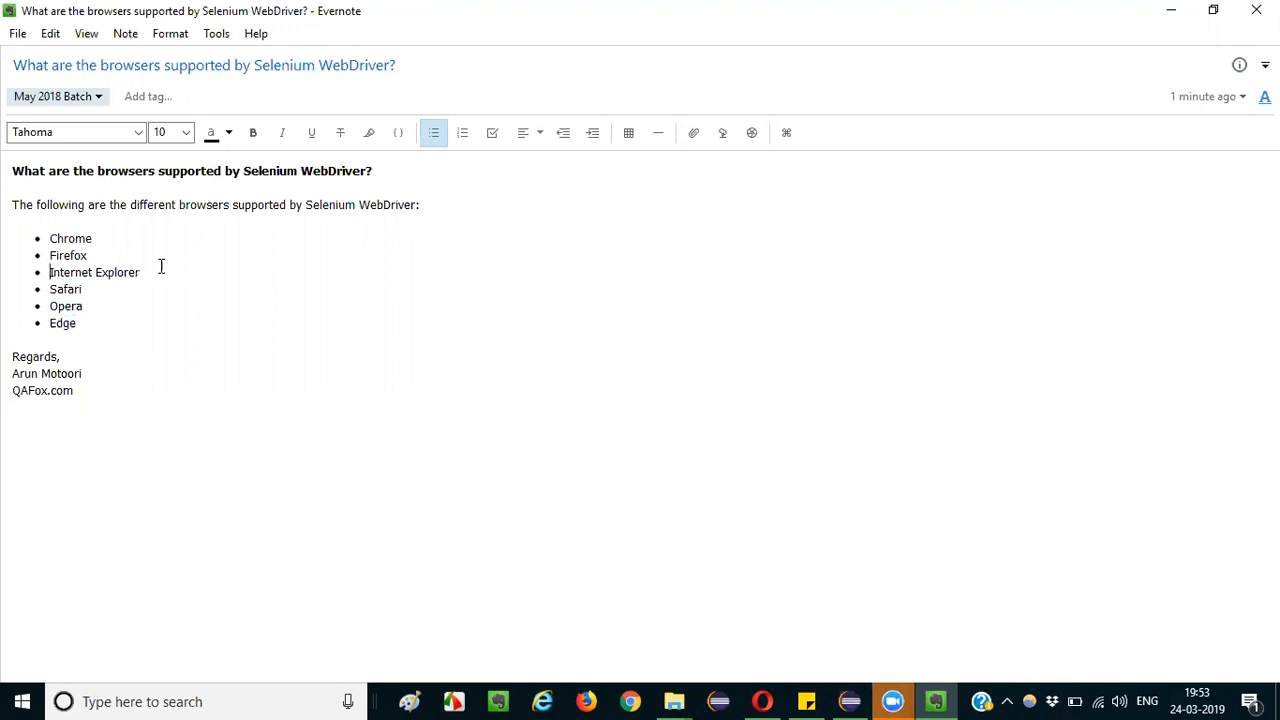
double_click(62, 322)
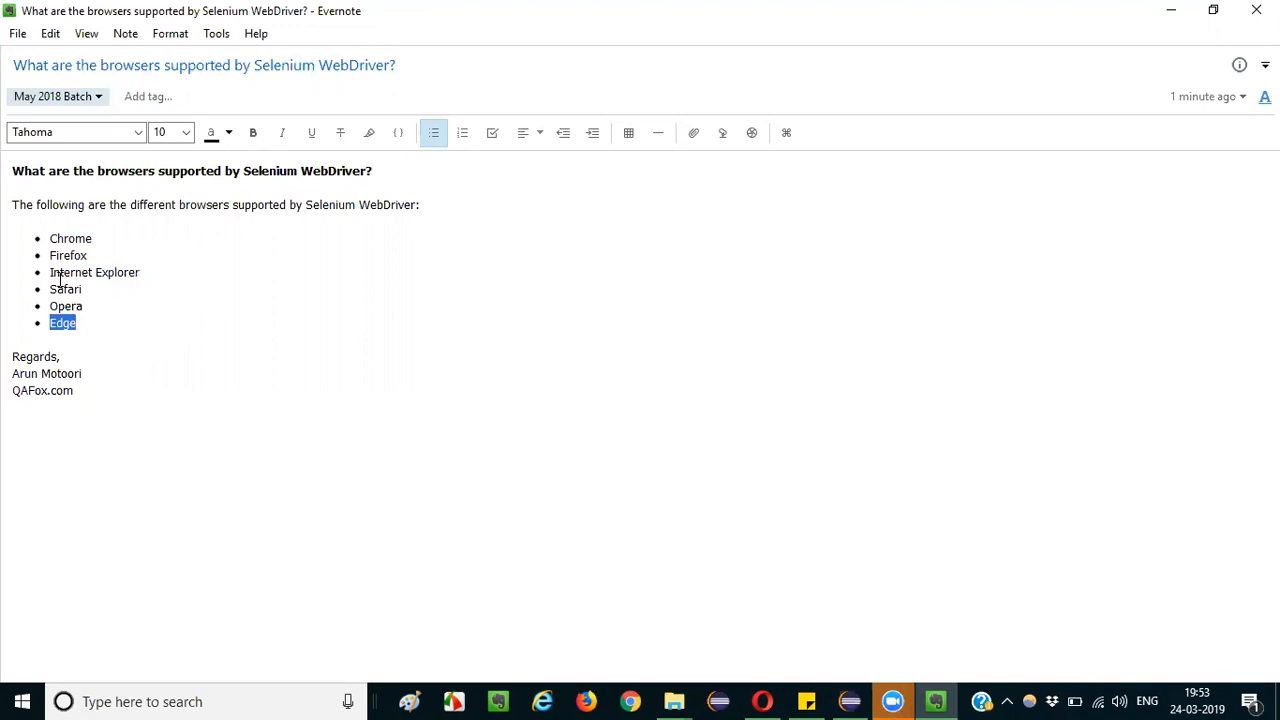
double_click(94, 272)
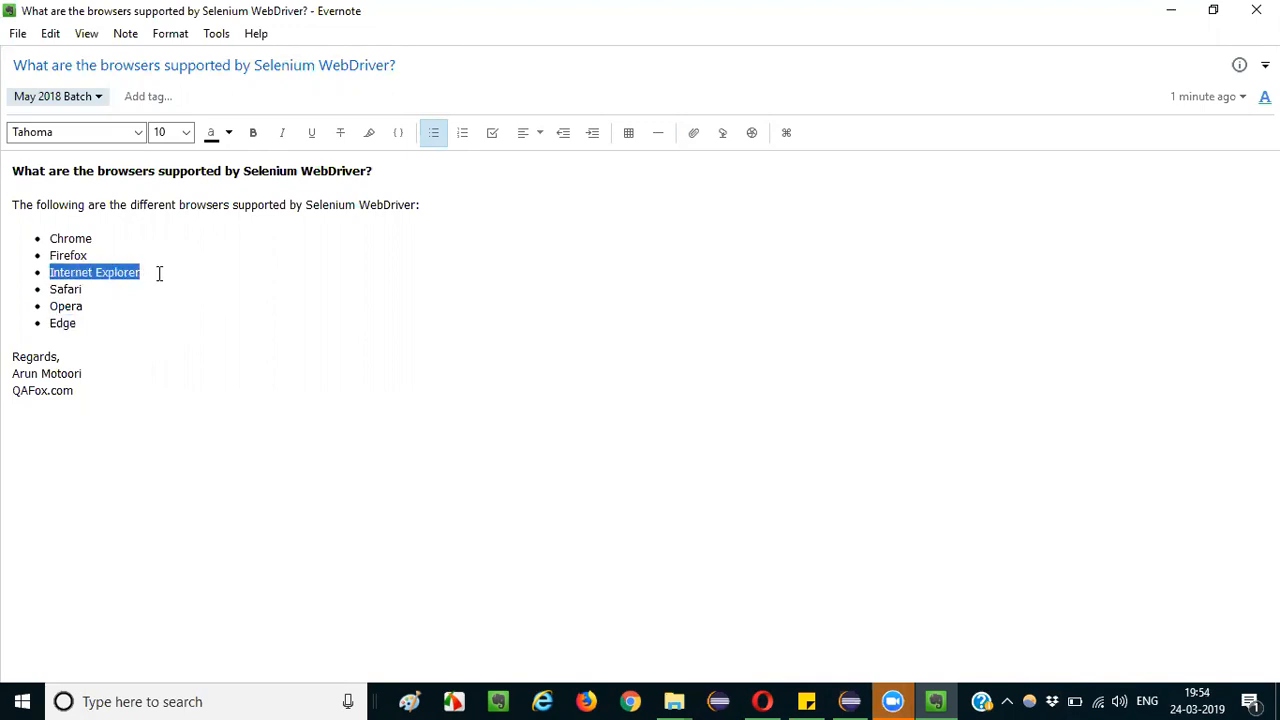
mouse_move(148, 280)
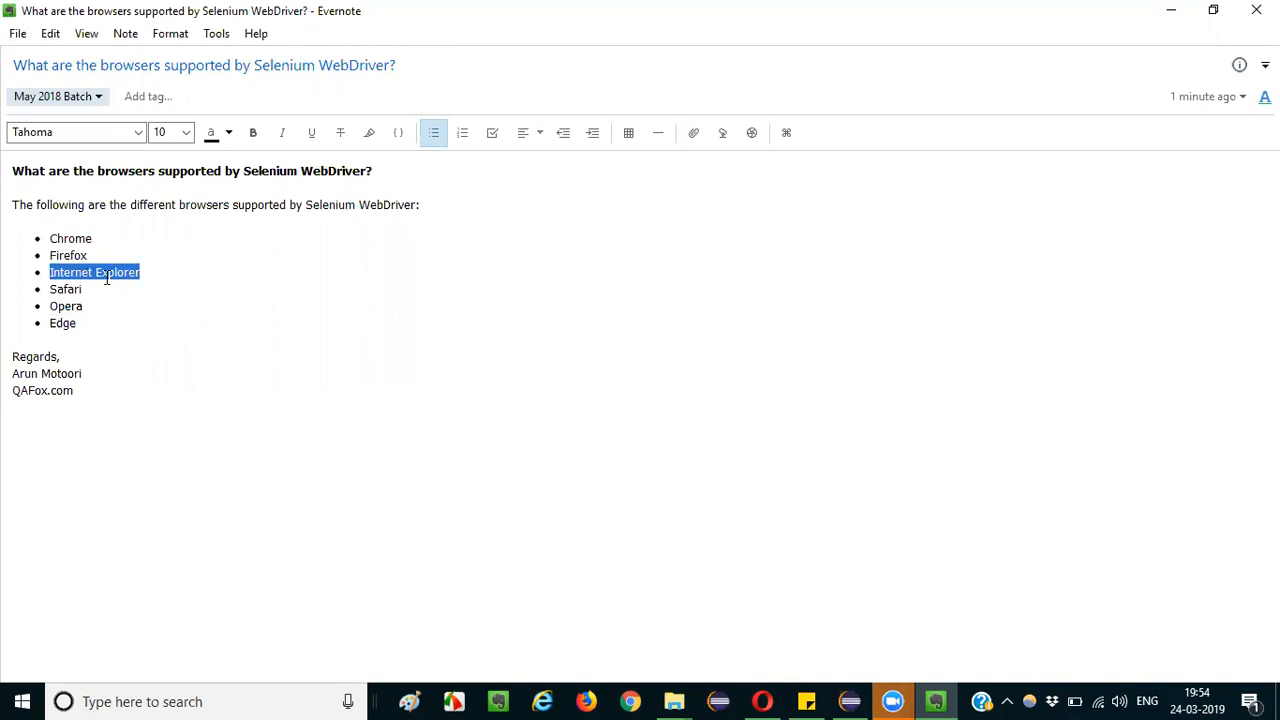
mouse_move(198, 318)
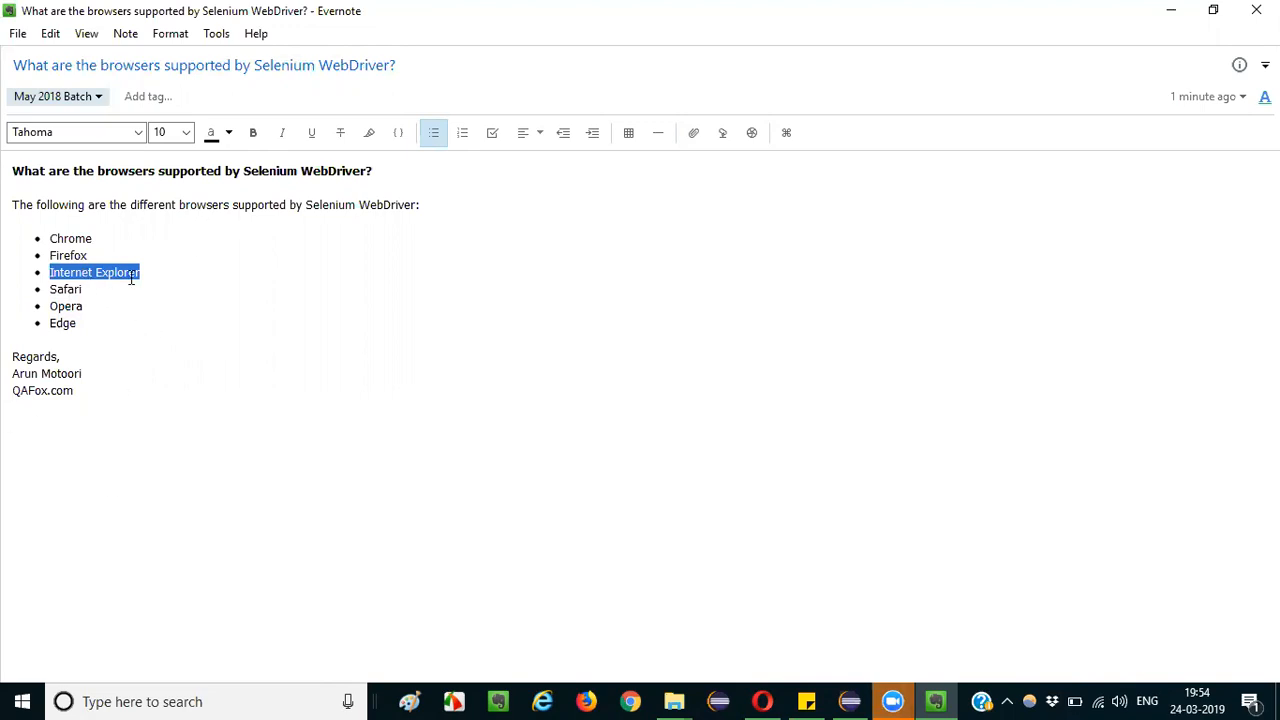
double_click(62, 322)
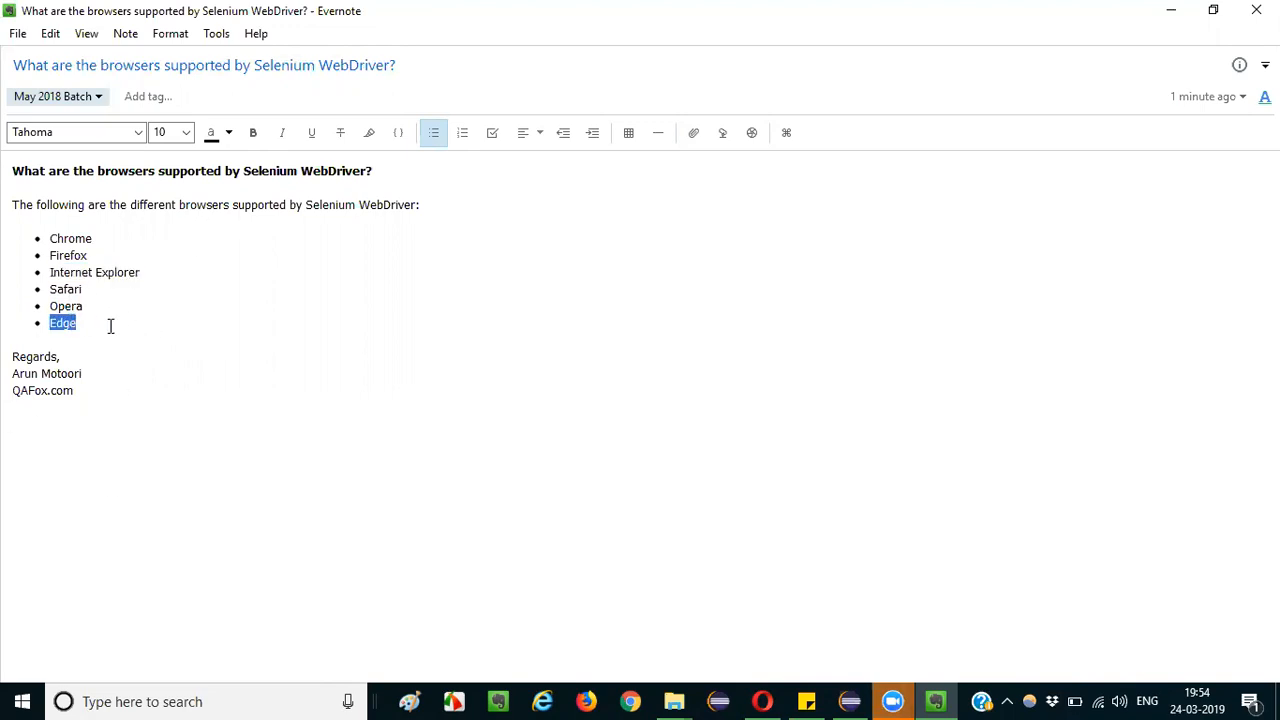
mouse_move(54, 336)
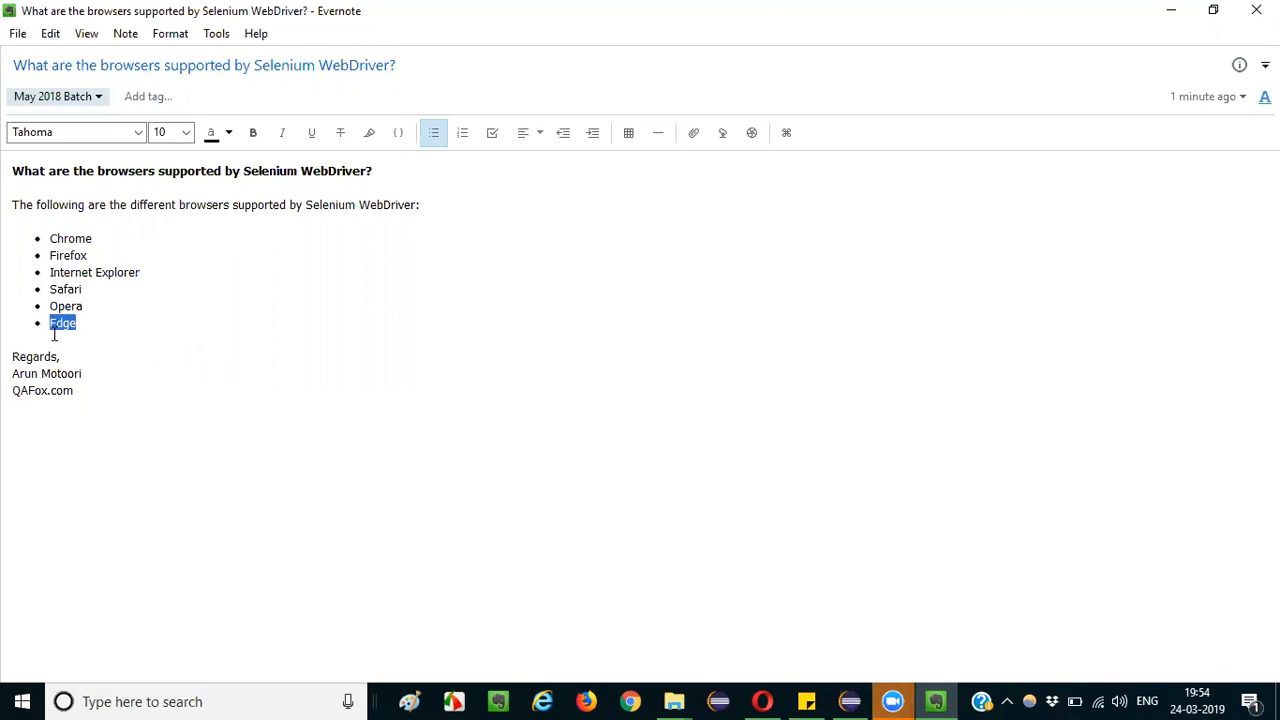
double_click(94, 272)
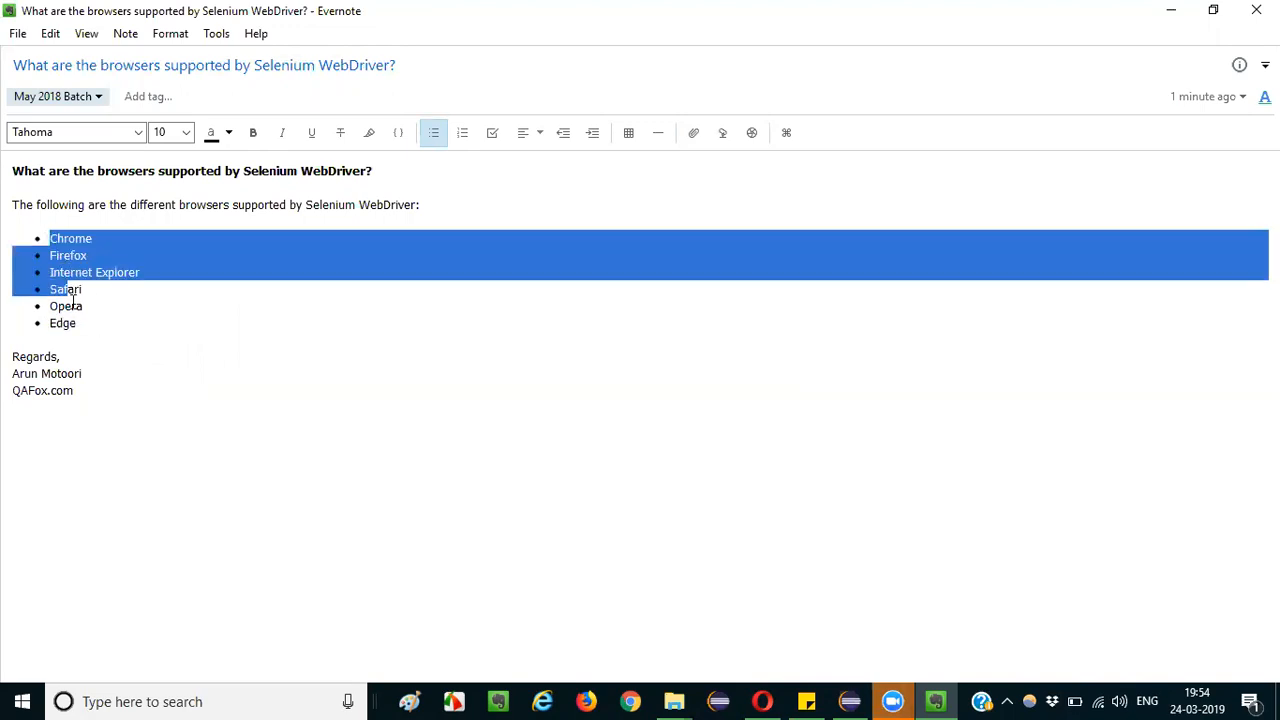
left_click_drag(64, 288, 76, 324)
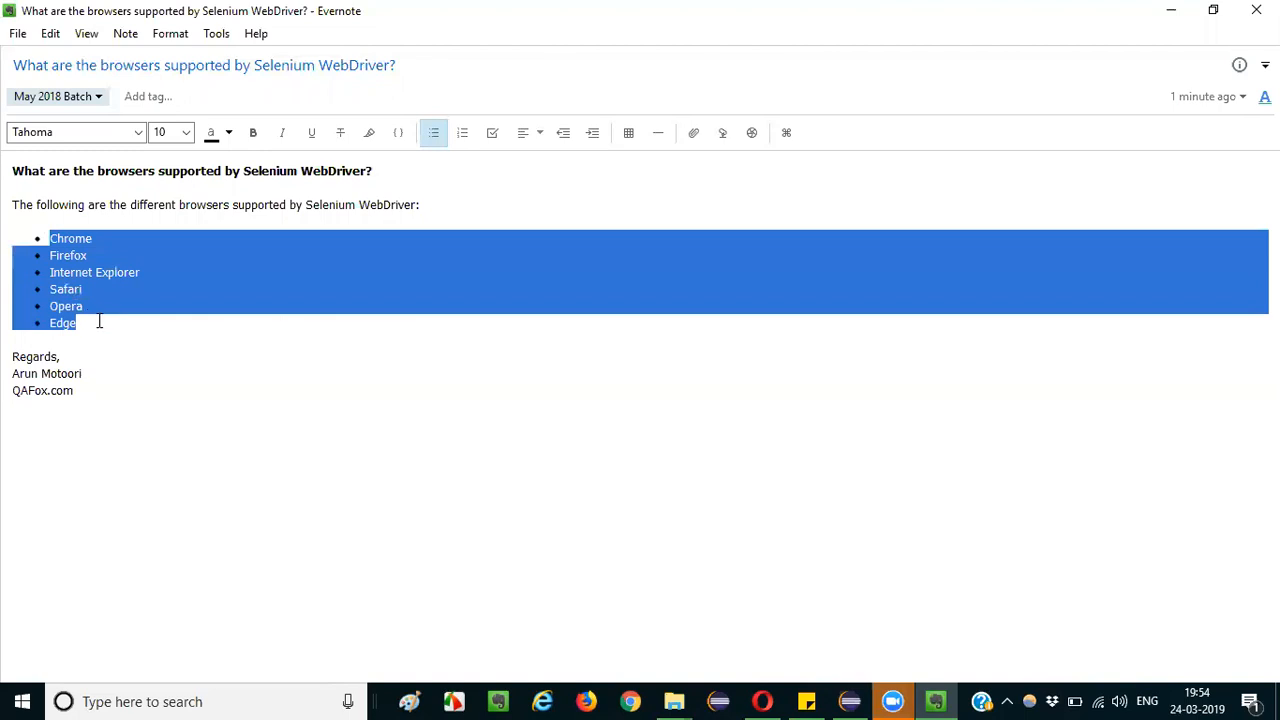
left_click(184, 336)
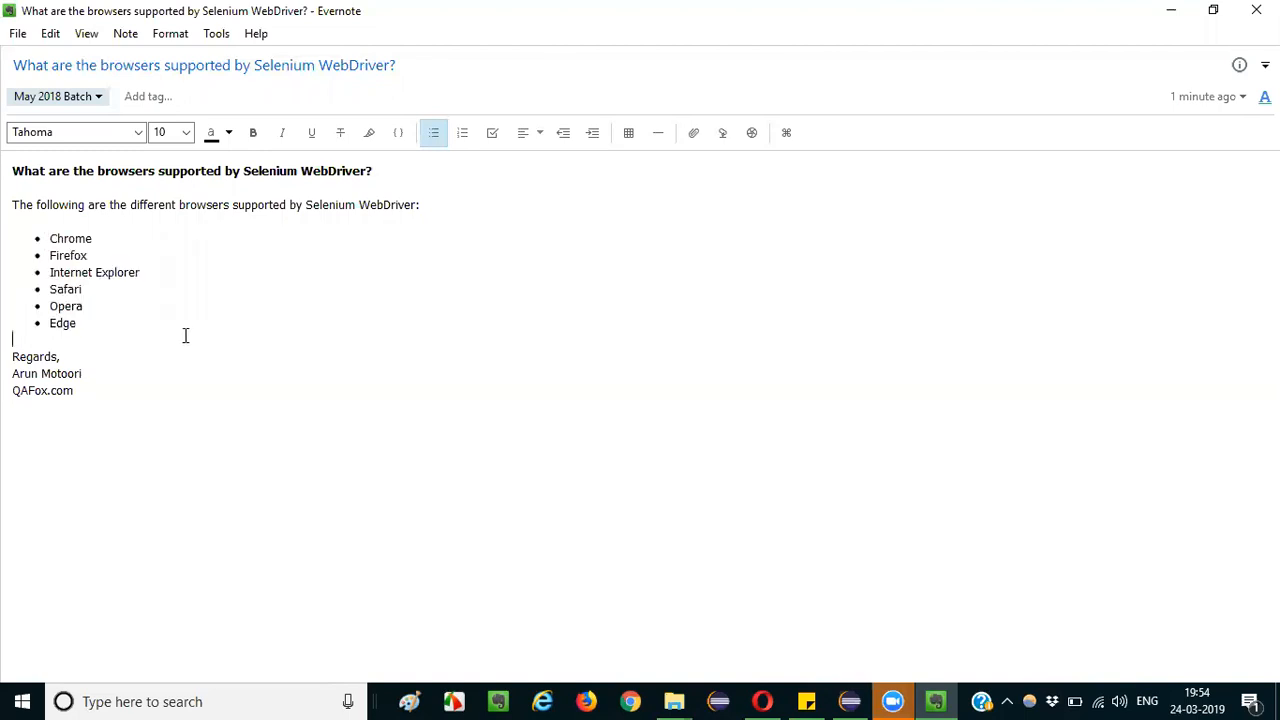